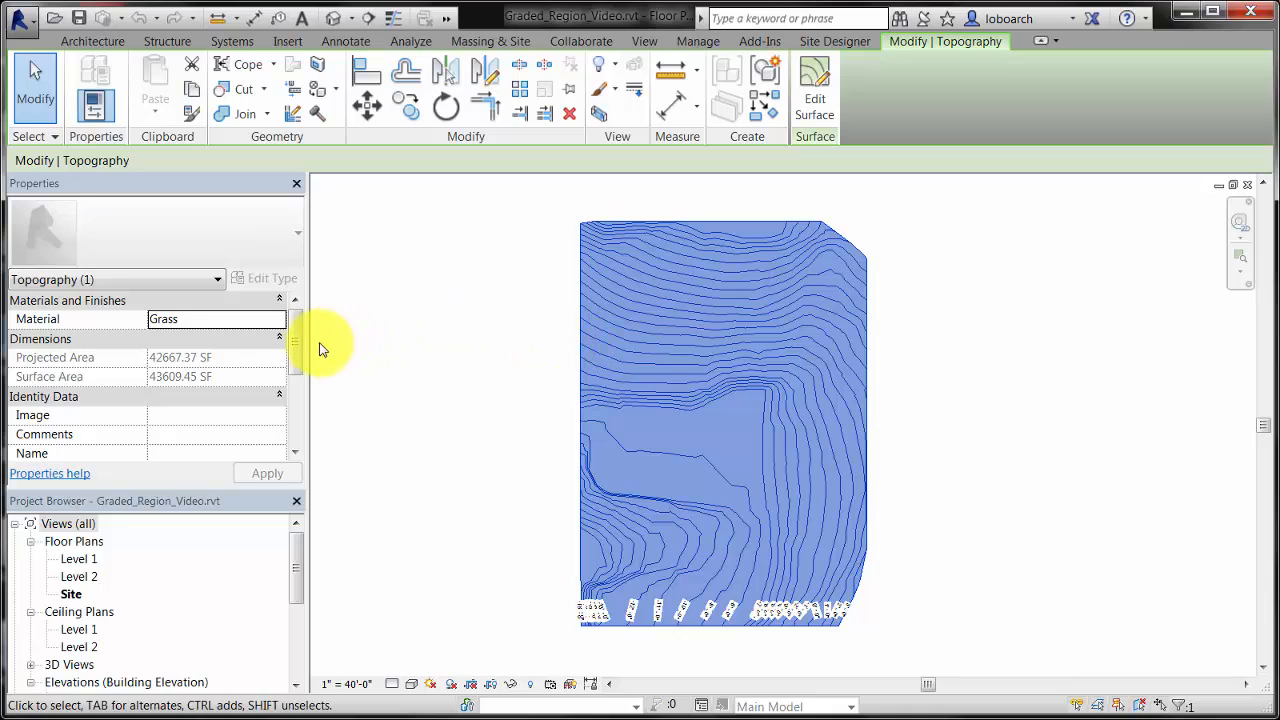
- Start a Graded Region from Massing & Site, copying the existing toposurface exactly
scroll(down, 3)
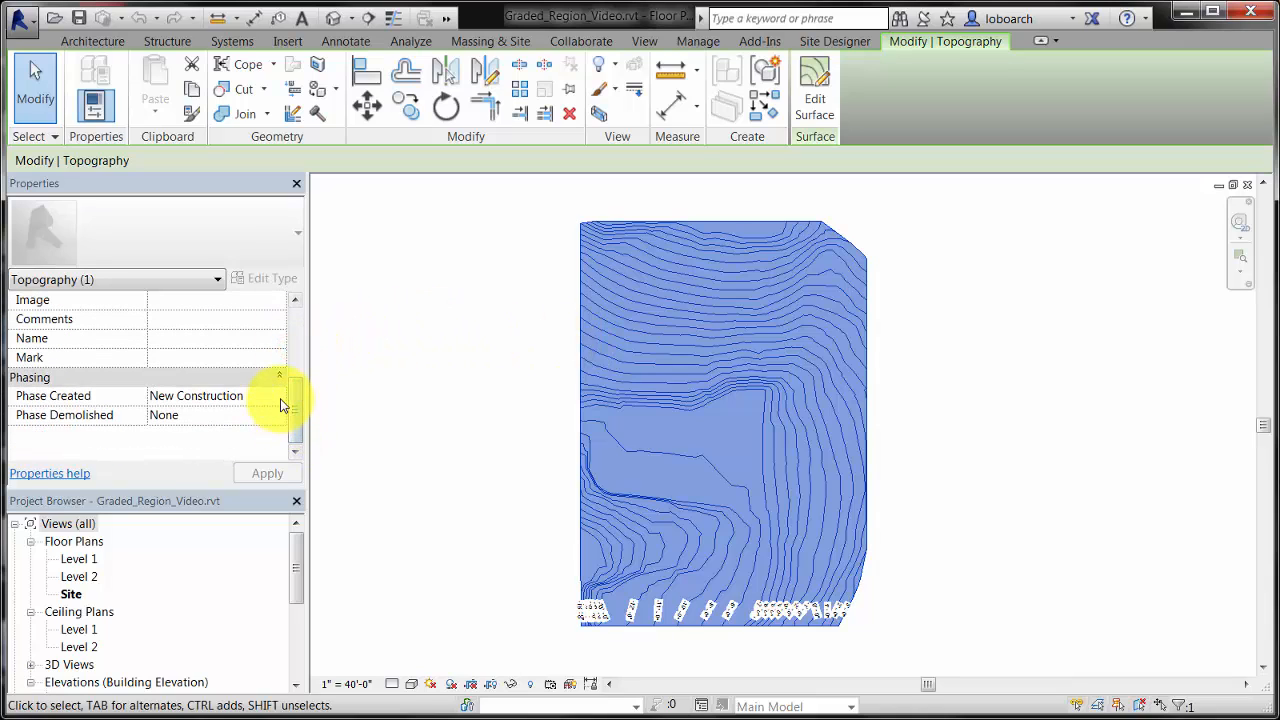
click(210, 396)
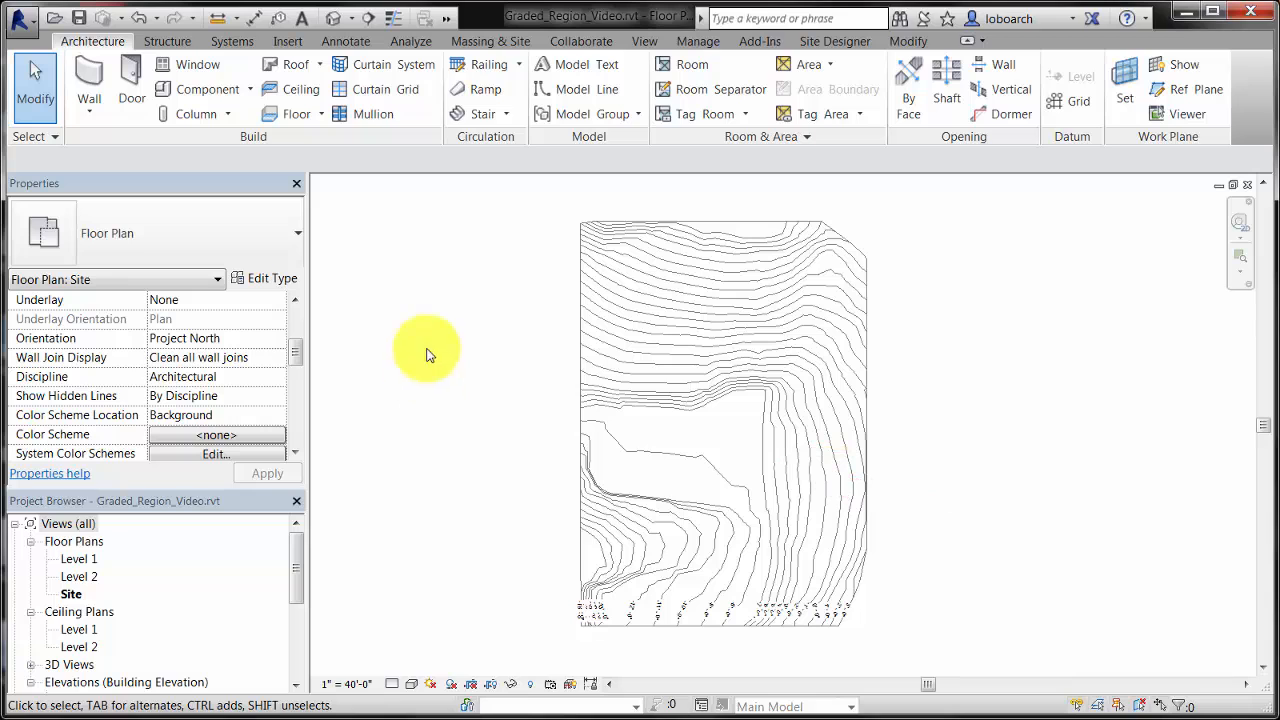
click(490, 40)
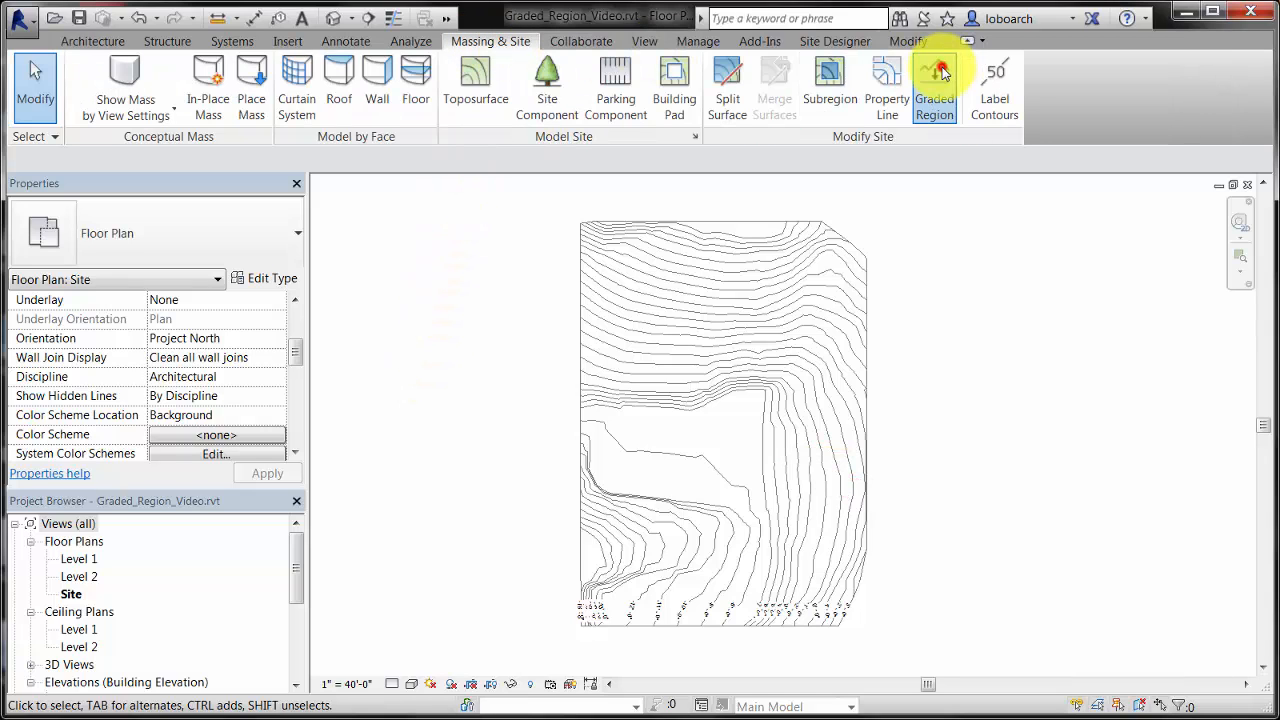
click(936, 80)
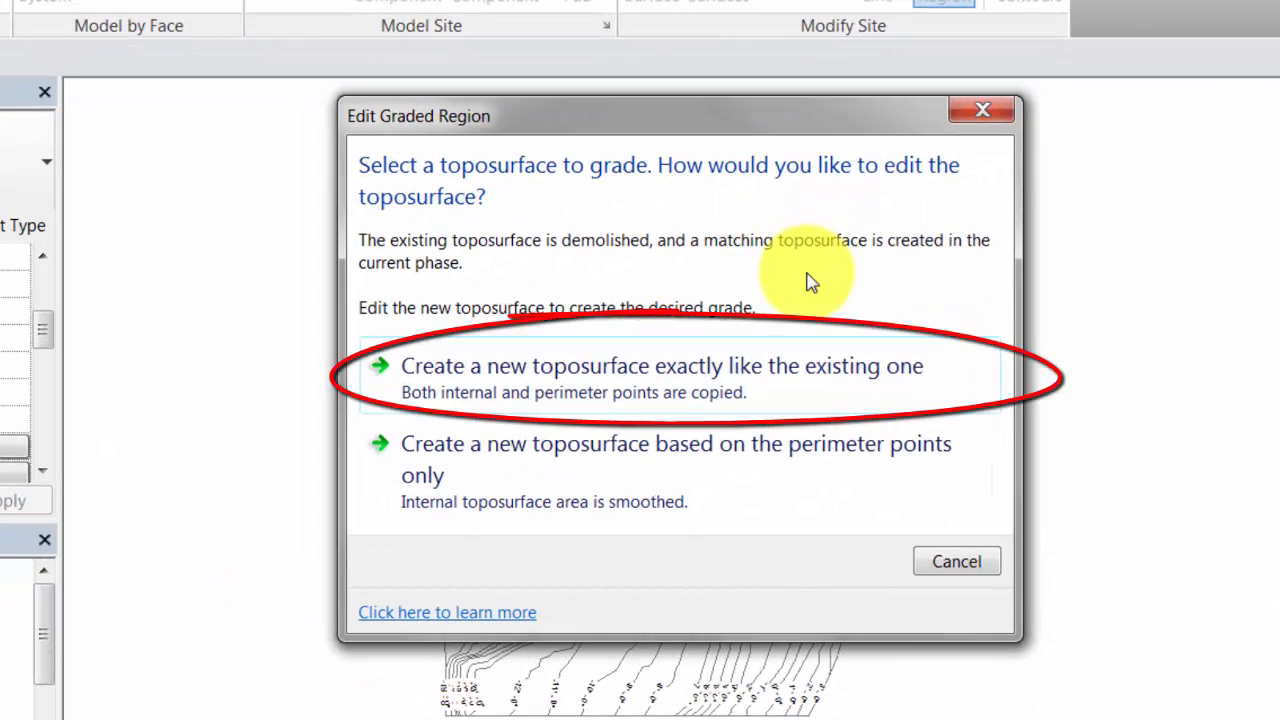
mouse_move(736, 376)
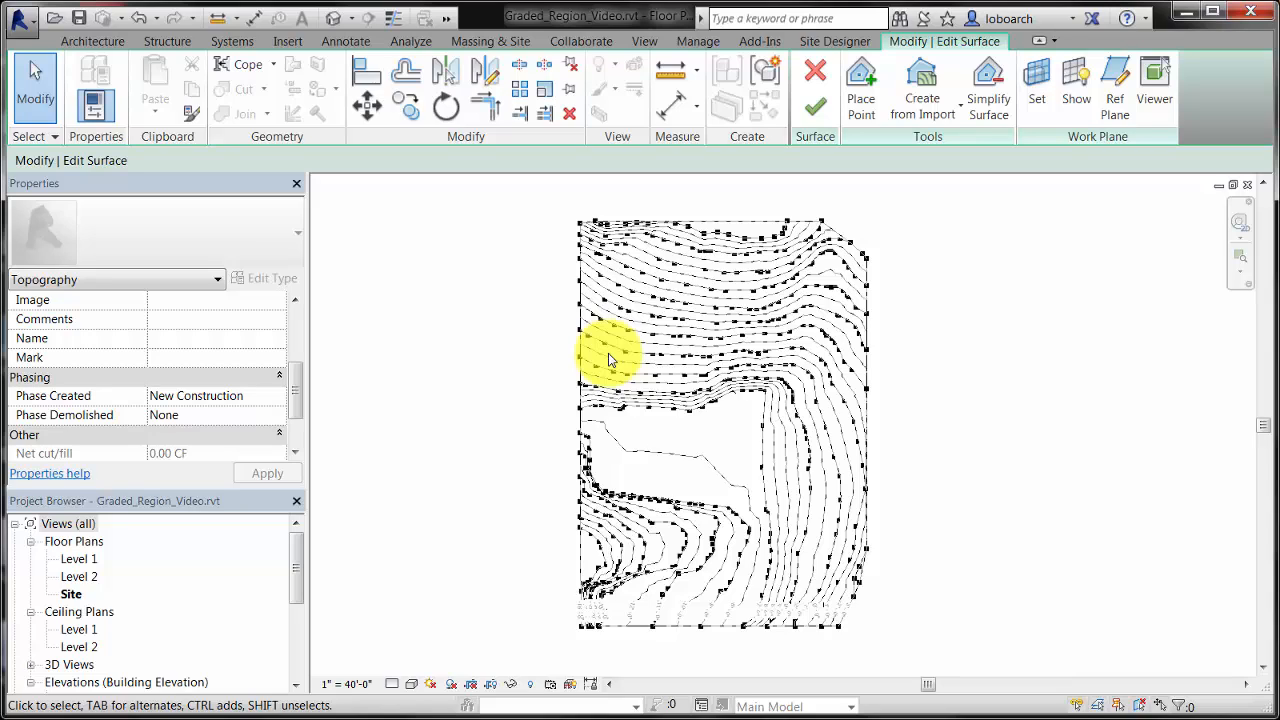
mouse_move(500, 448)
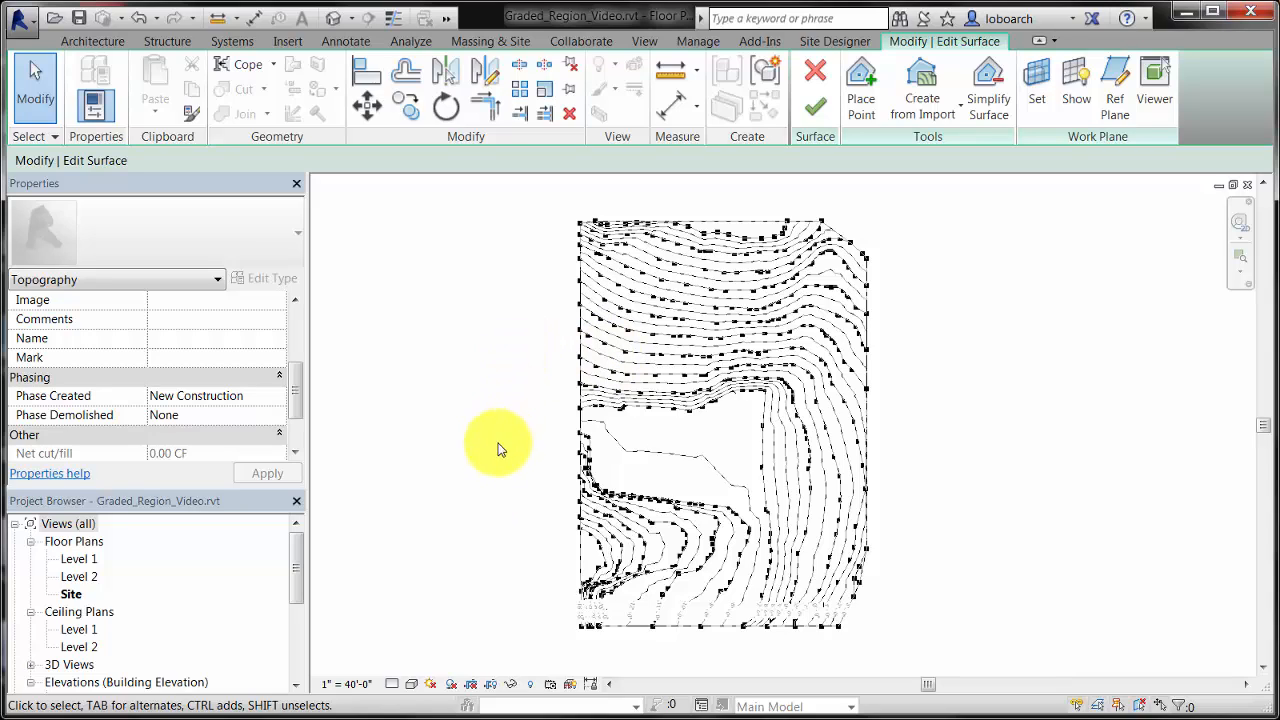
- Delete the swale-area surface points and discard the out-of-boundary instances
click(412, 684)
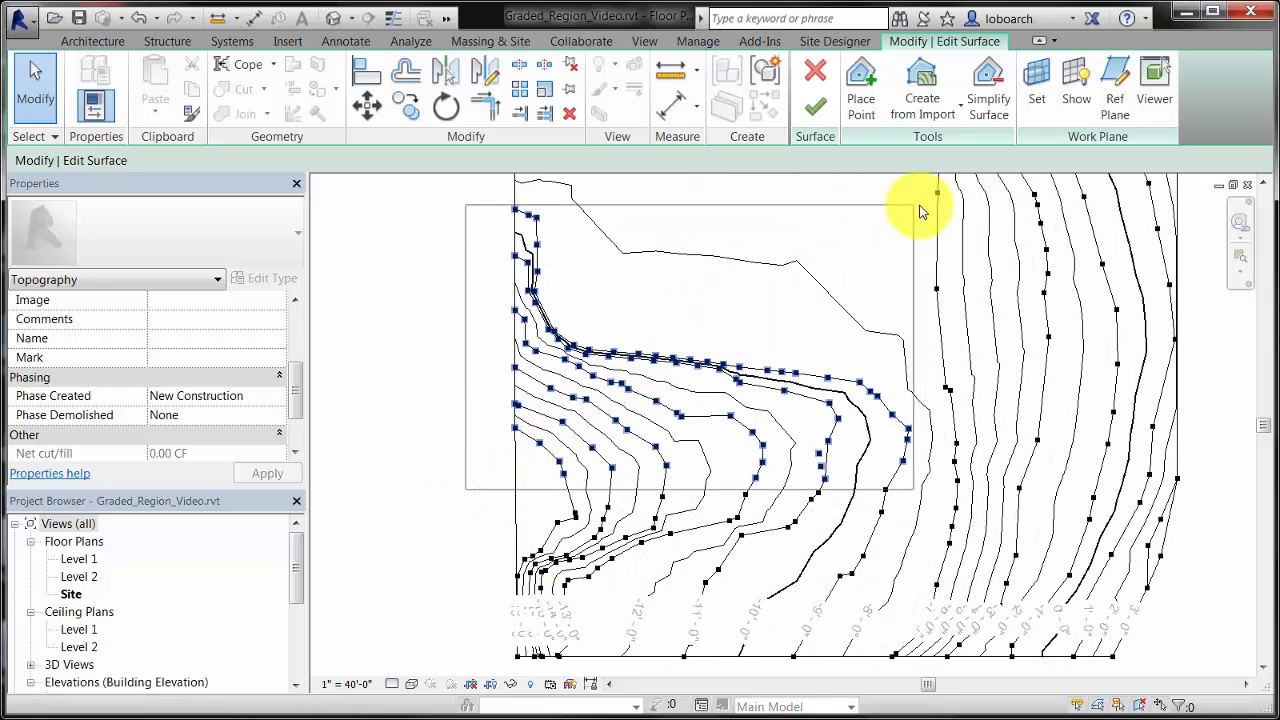
mouse_move(916, 204)
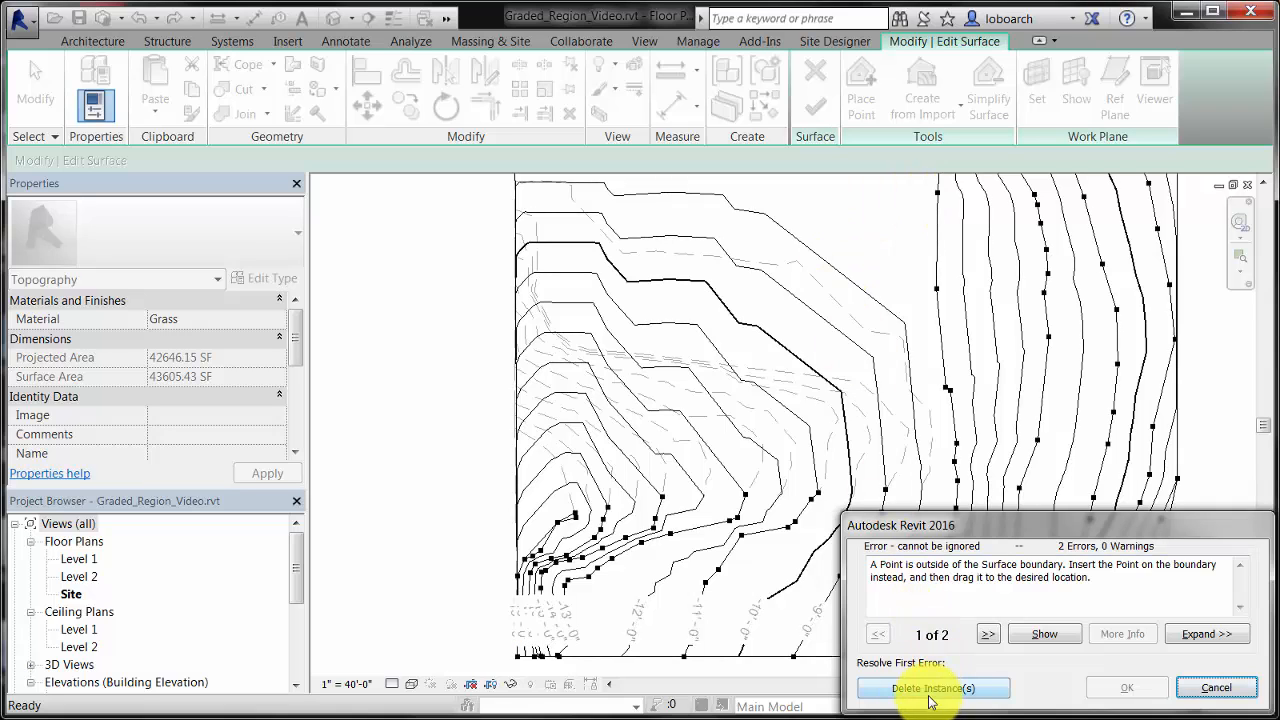
click(932, 688)
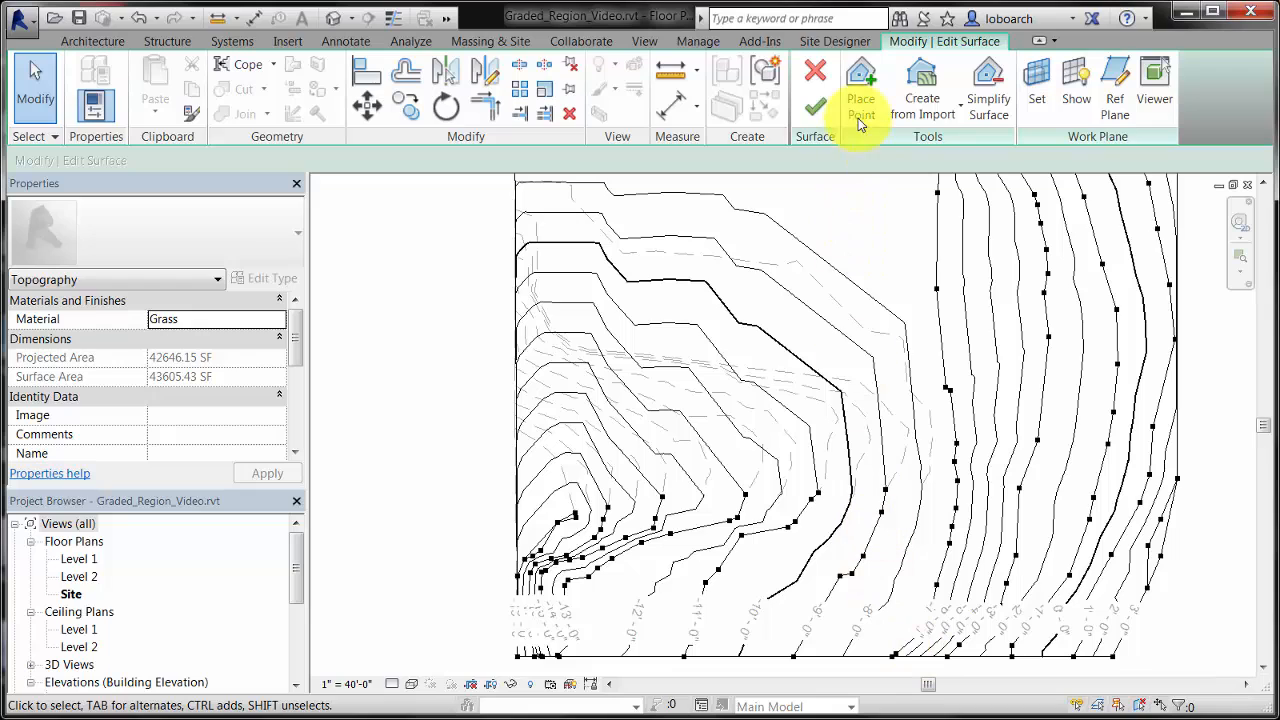
- Place new surface points in the swale at absolute elevation -9' 0"
click(860, 84)
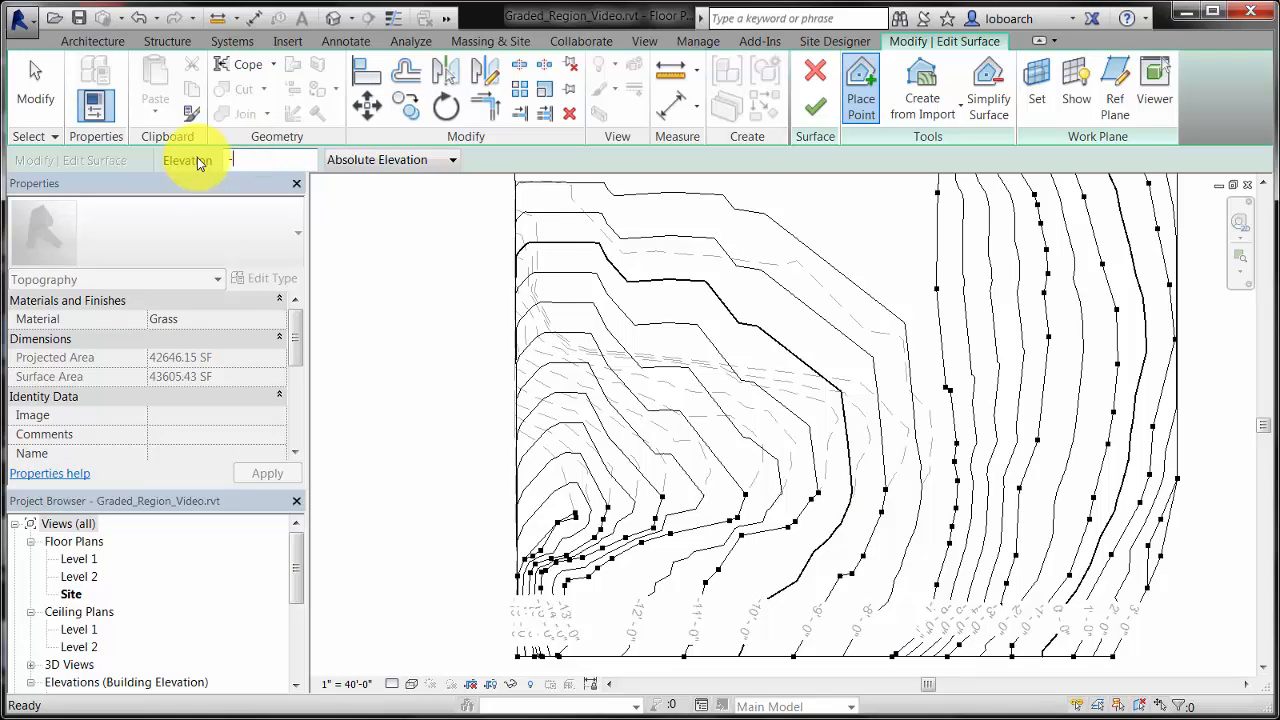
text(-9' 0")
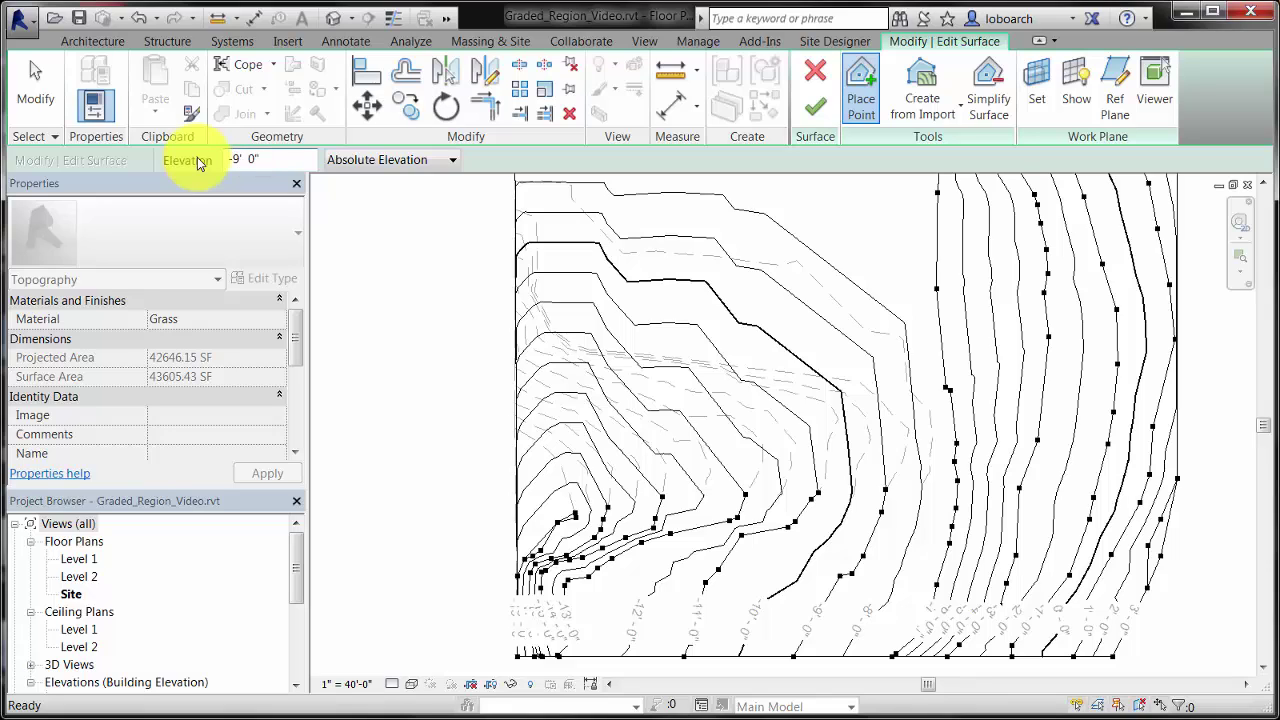
mouse_move(884, 452)
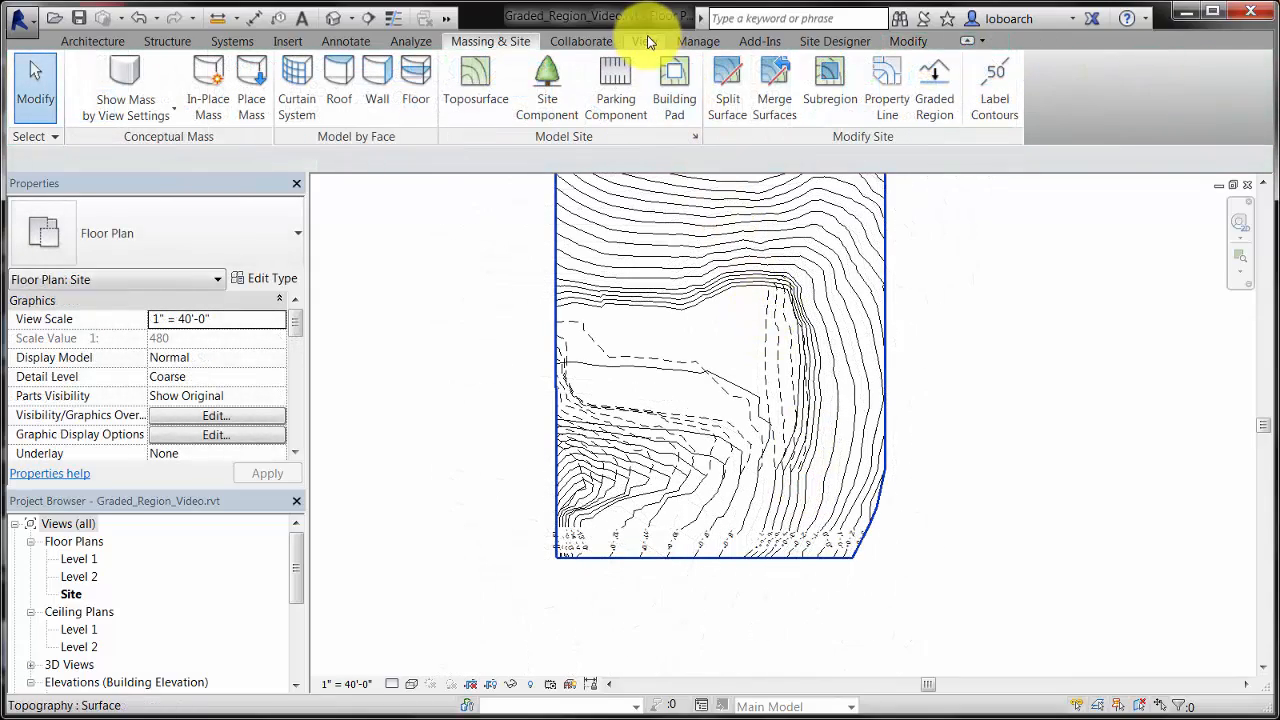
- Create a Topography schedule with Phase Created, Cut, Fill and Net cut/fill fields
click(644, 40)
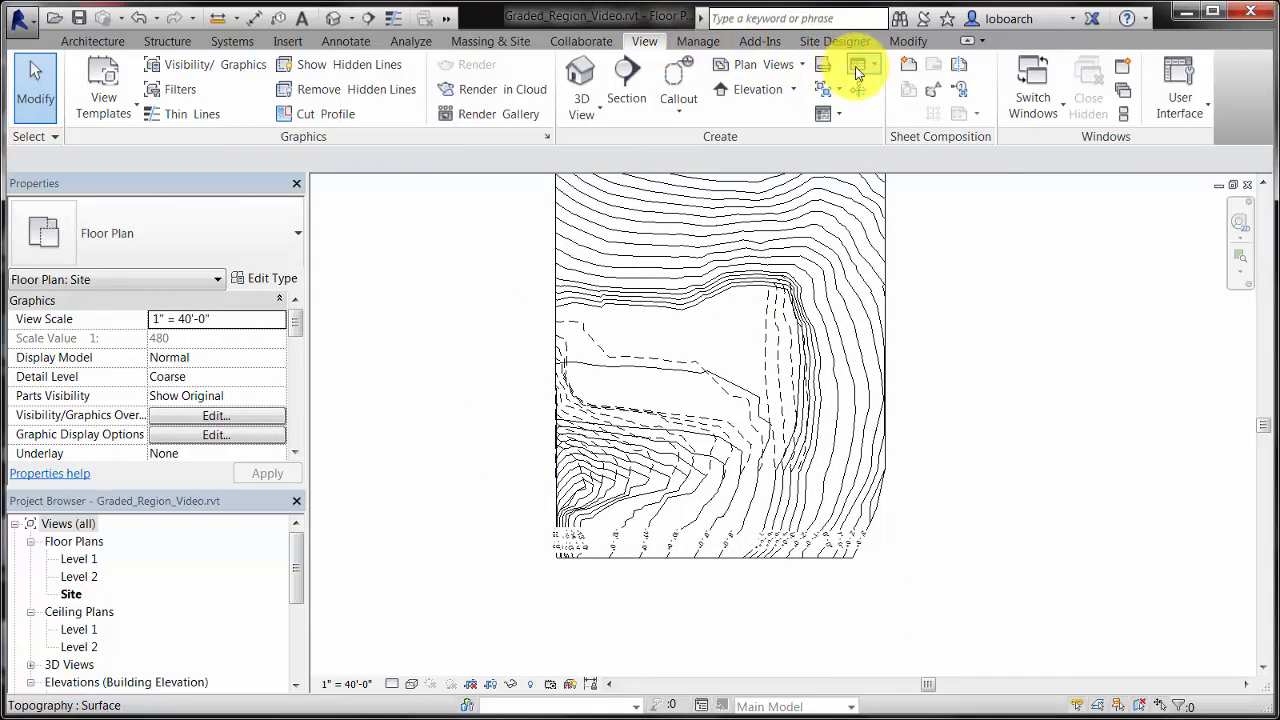
click(856, 64)
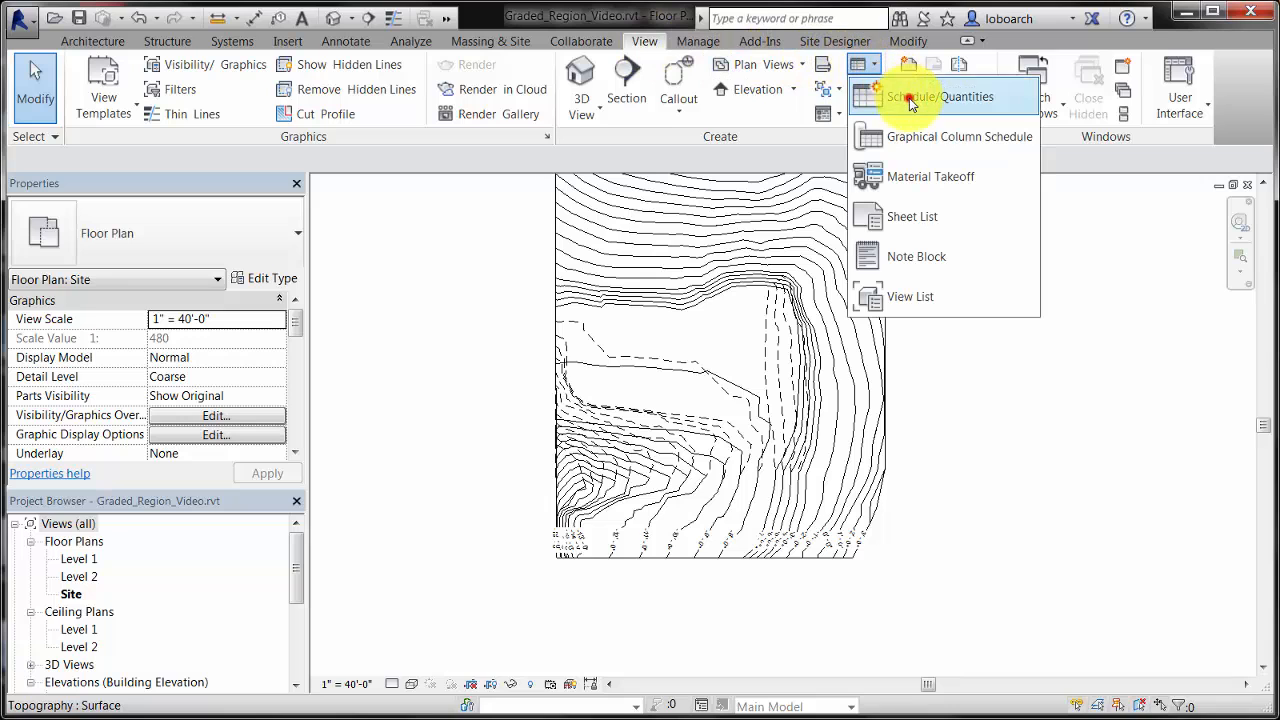
click(936, 96)
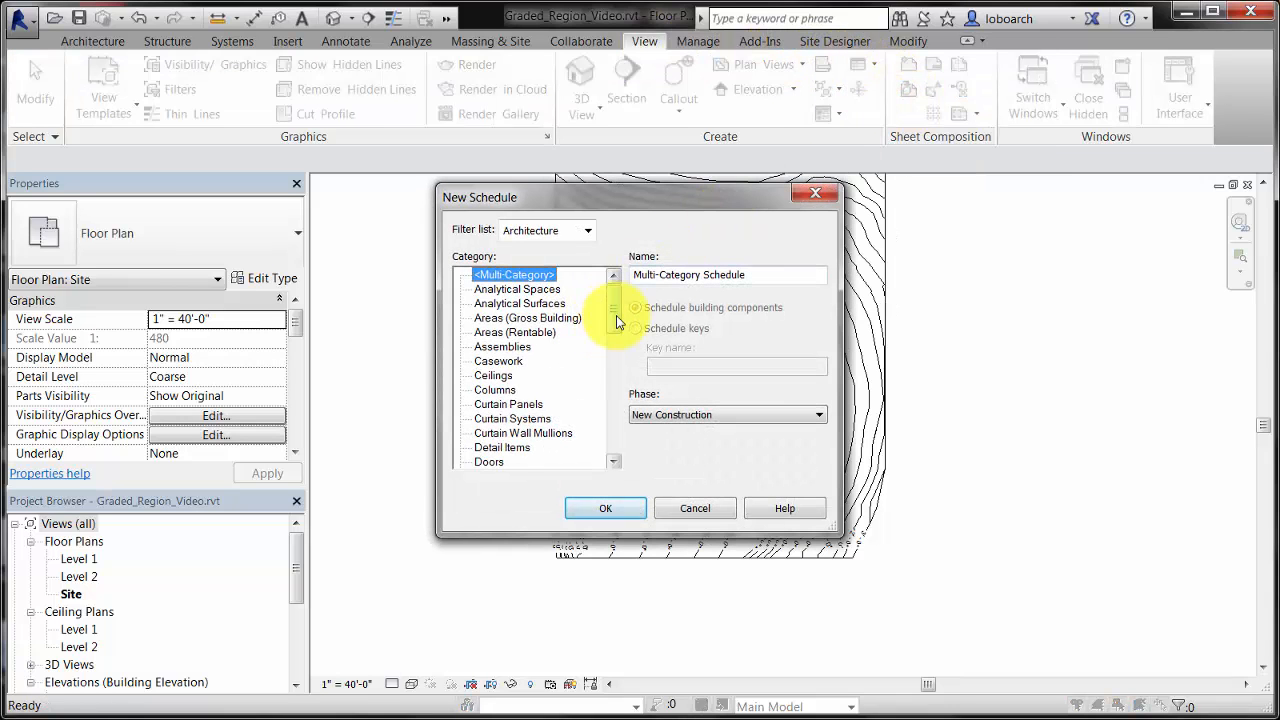
scroll(down, 3)
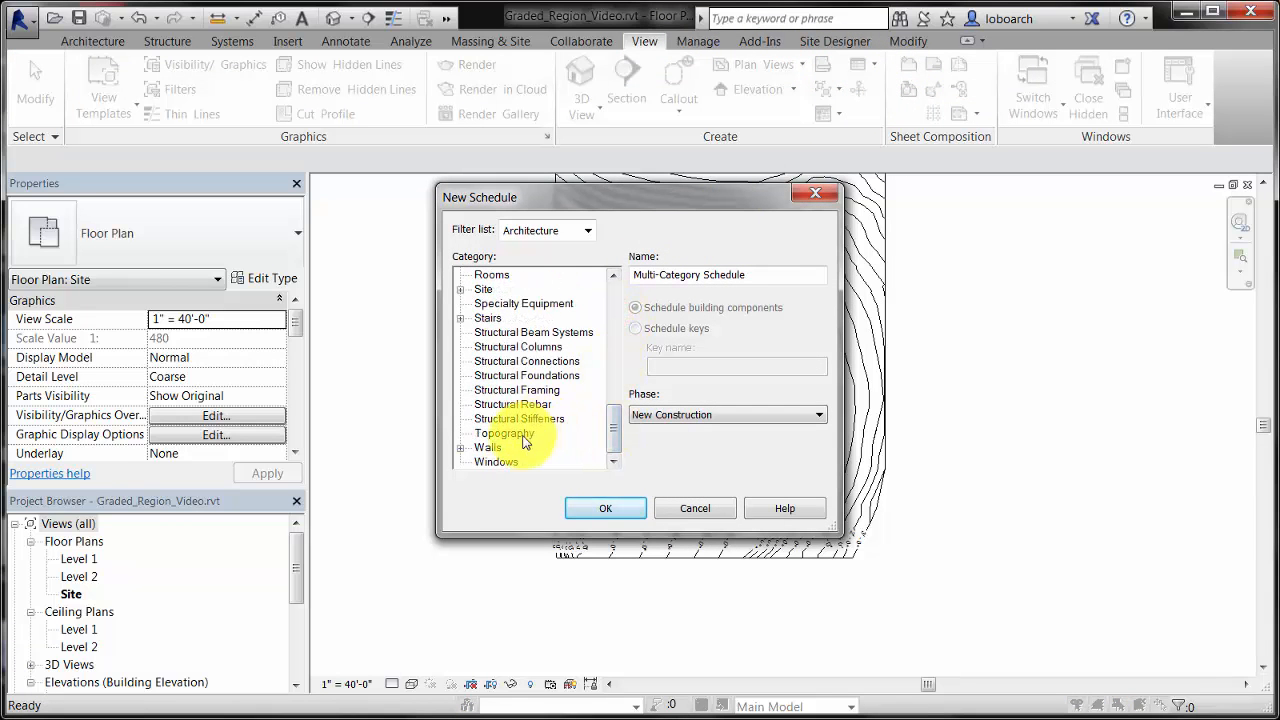
click(604, 508)
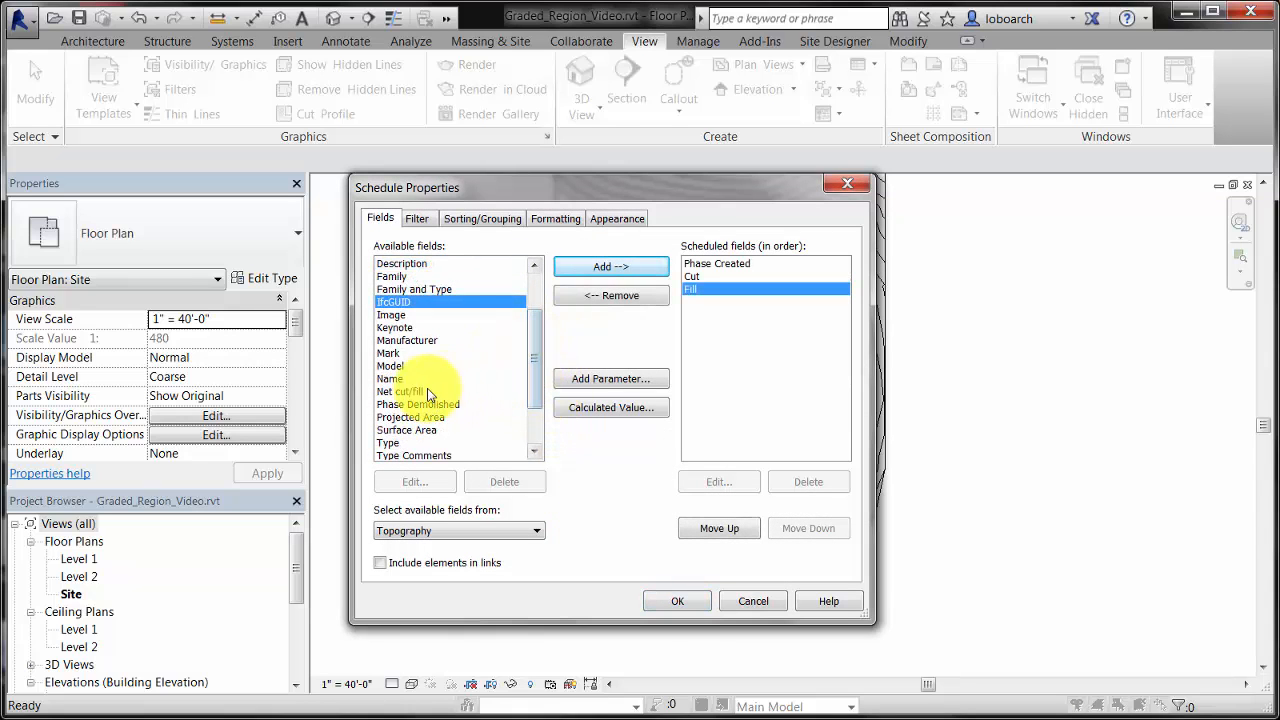
click(610, 266)
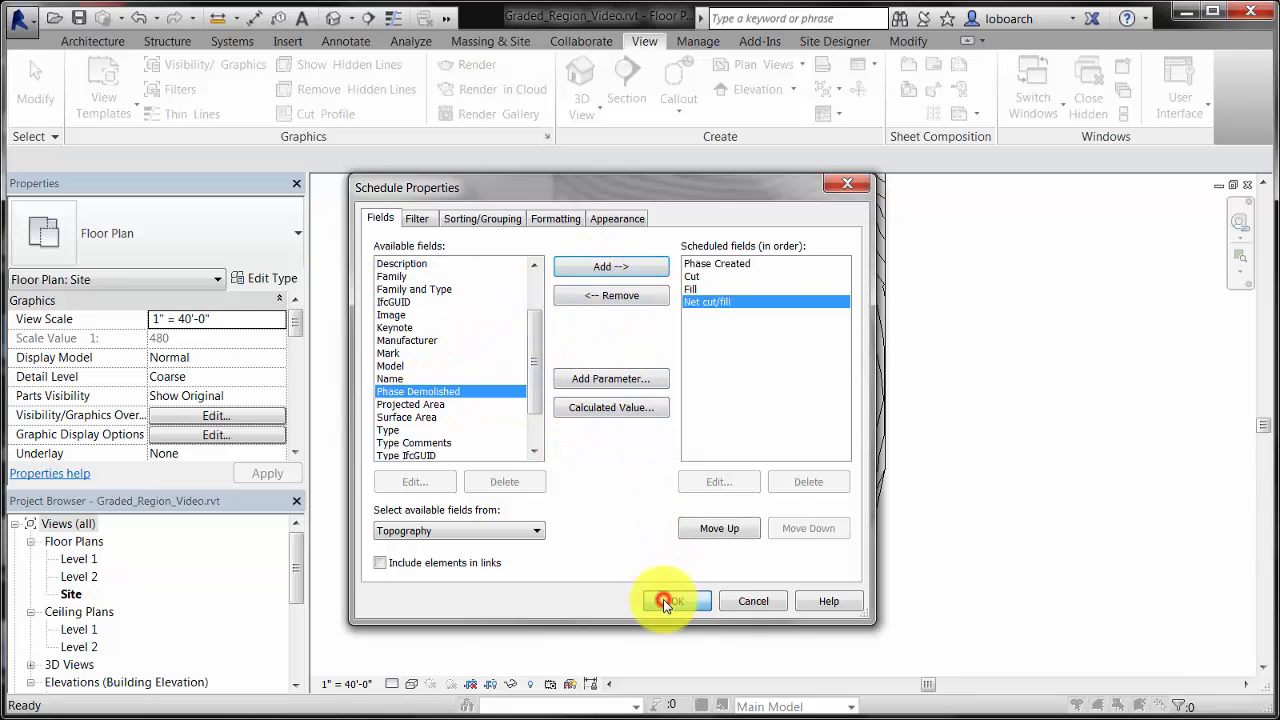
click(668, 600)
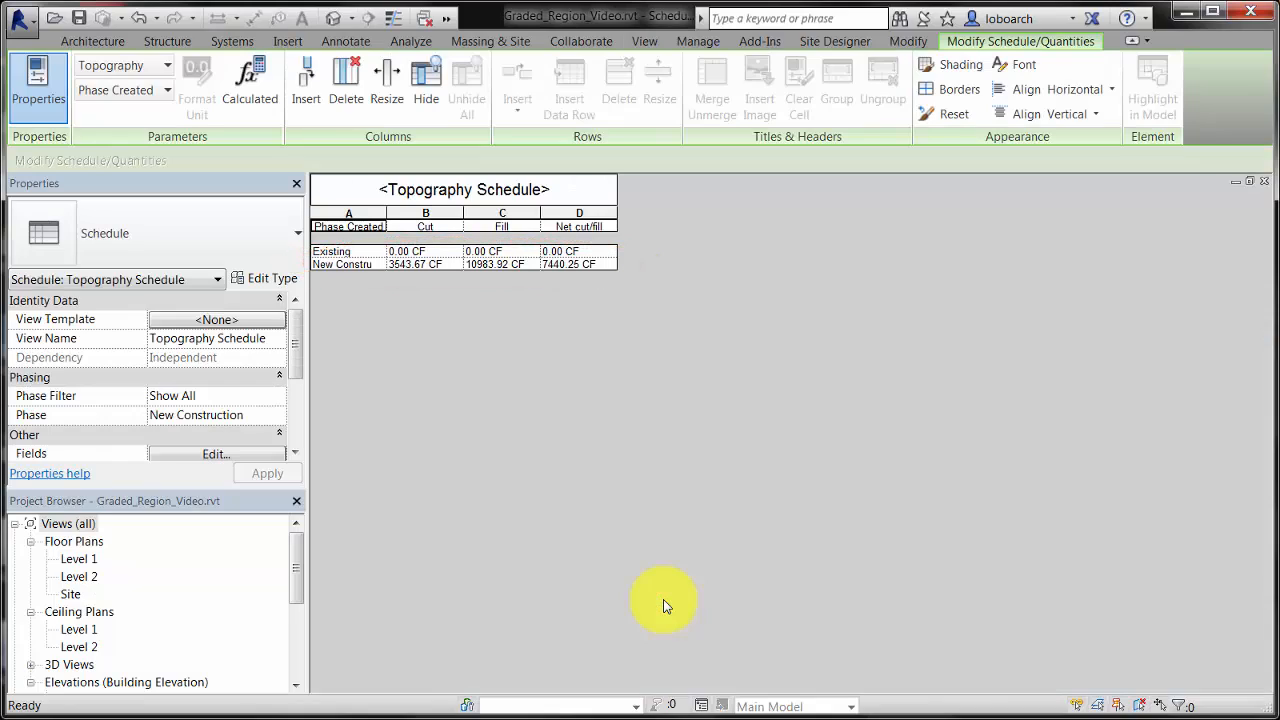
- Tile the schedule beside the site plan and reopen the graded toposurface for point editing
double_click(72, 596)
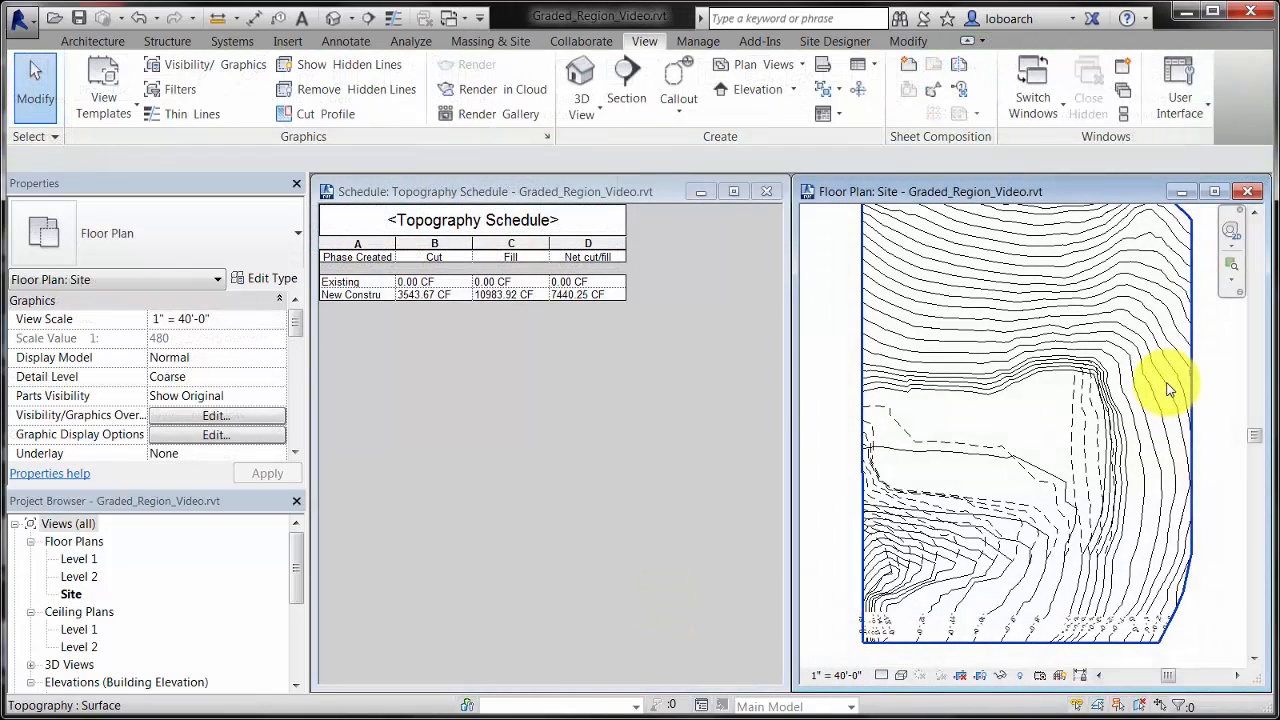
click(1170, 388)
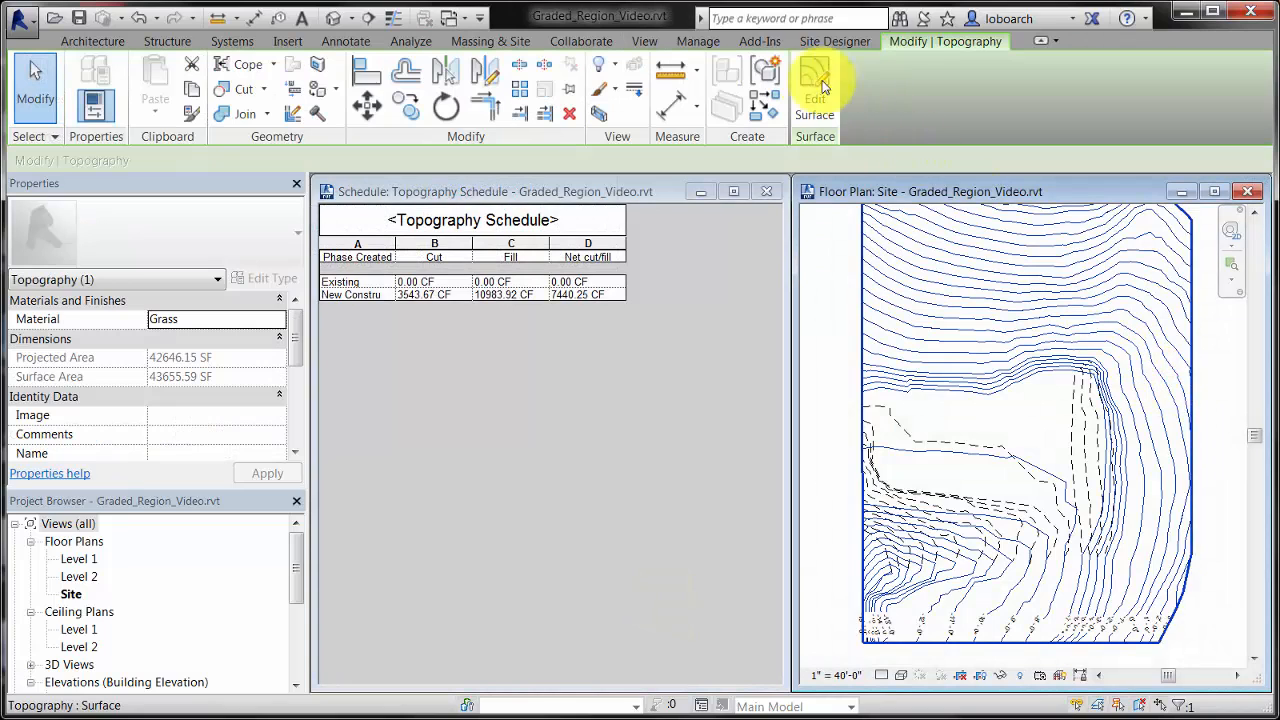
click(812, 80)
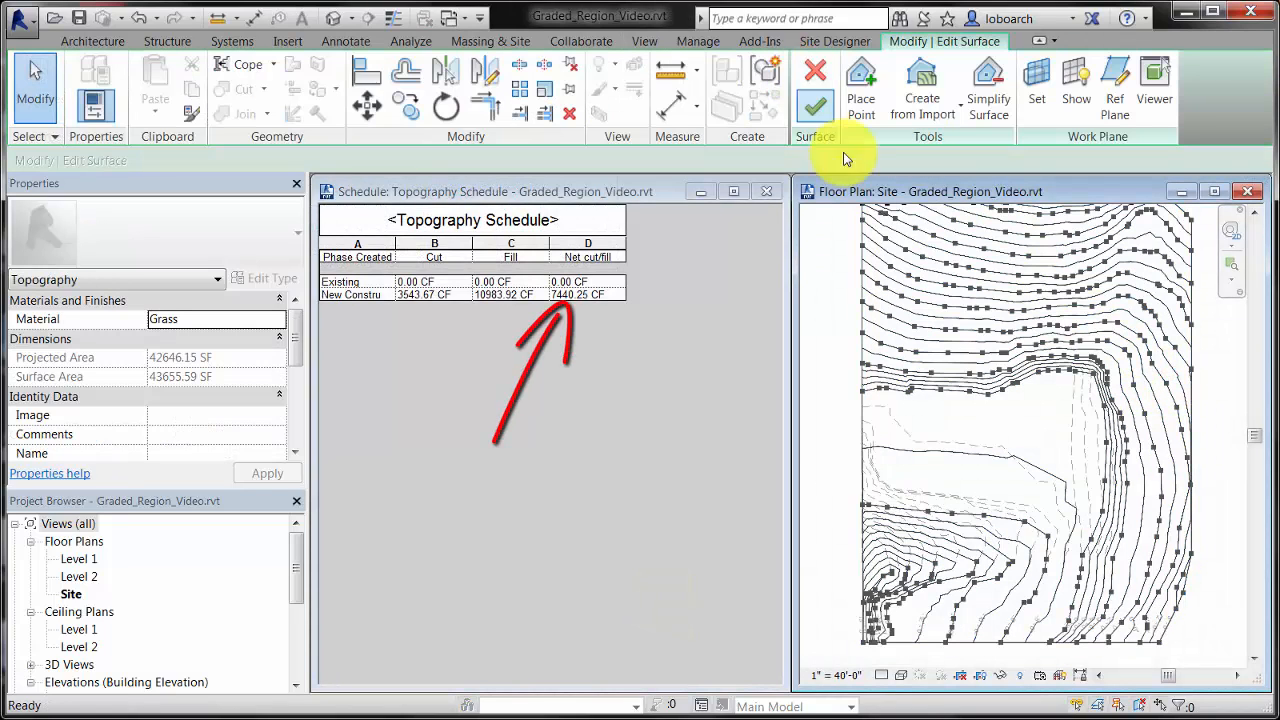